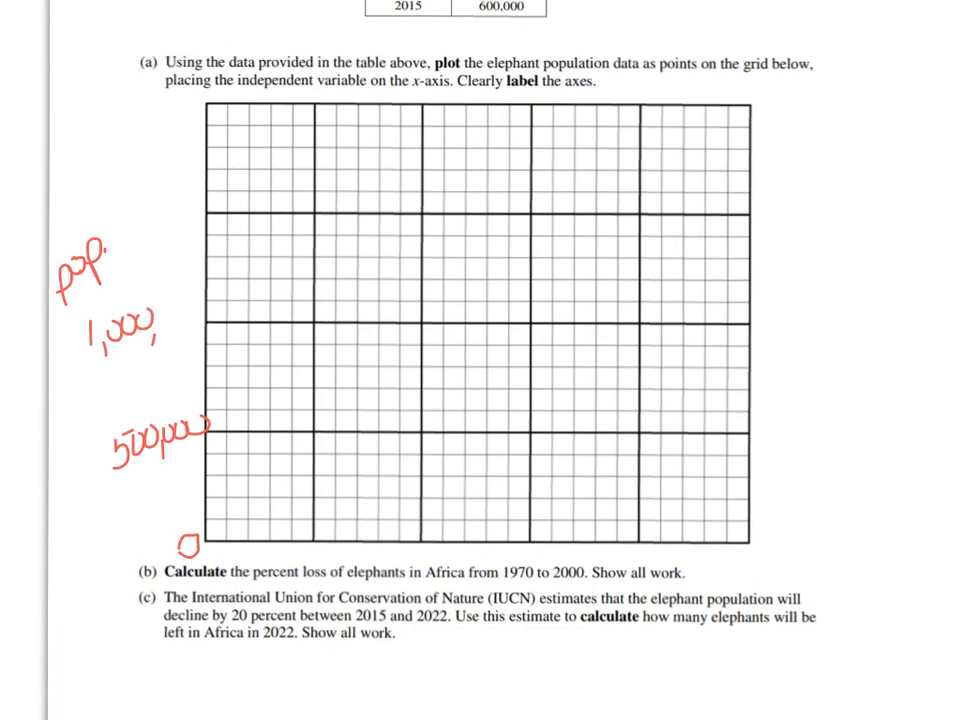
pyautogui.write('000')
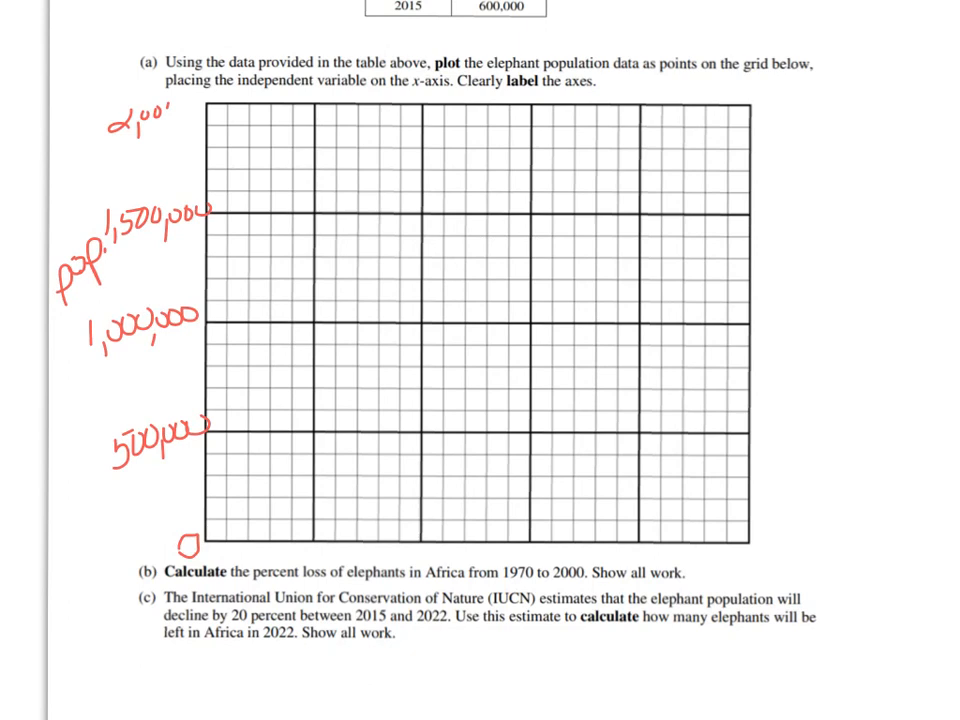
pyautogui.write('2,000,000')
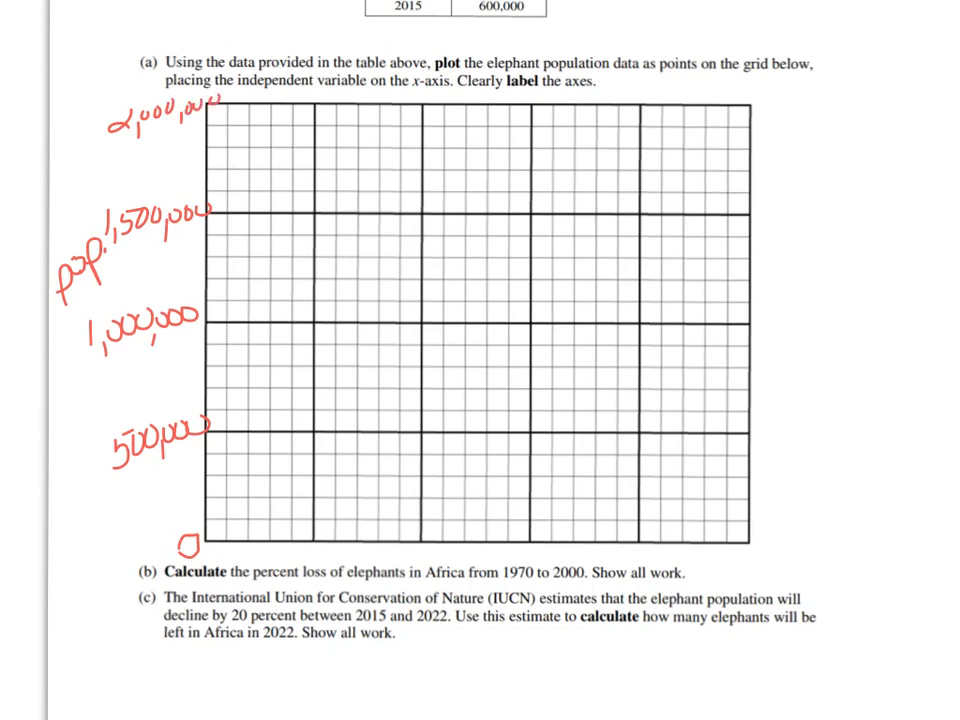